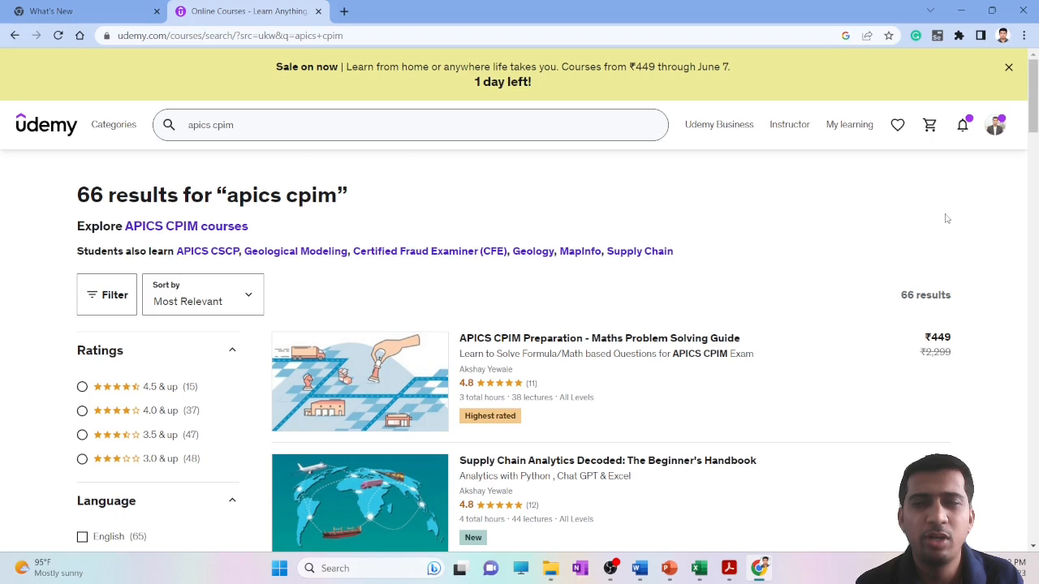
mouse_move(836, 253)
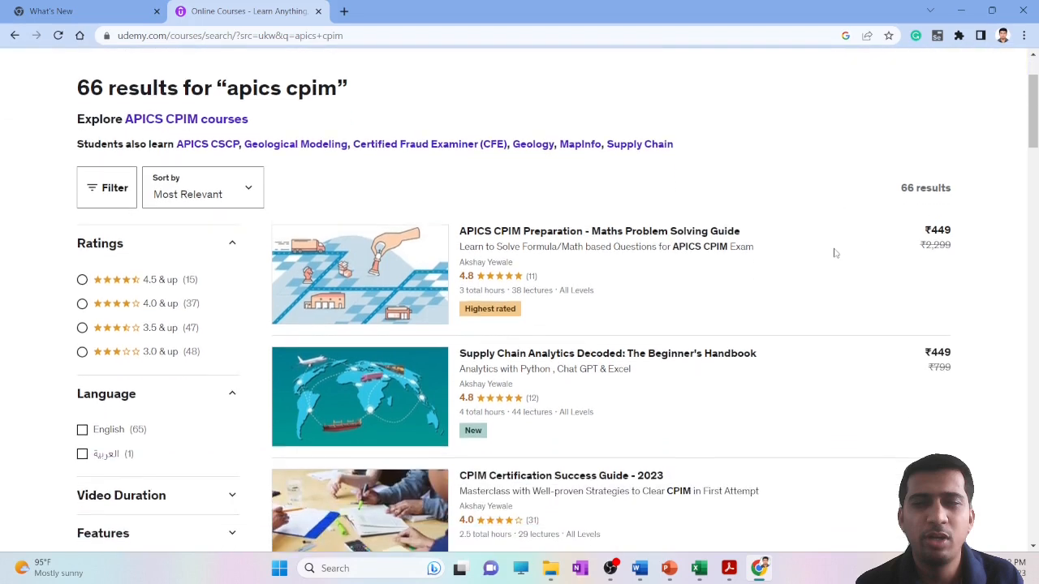
mouse_move(599, 230)
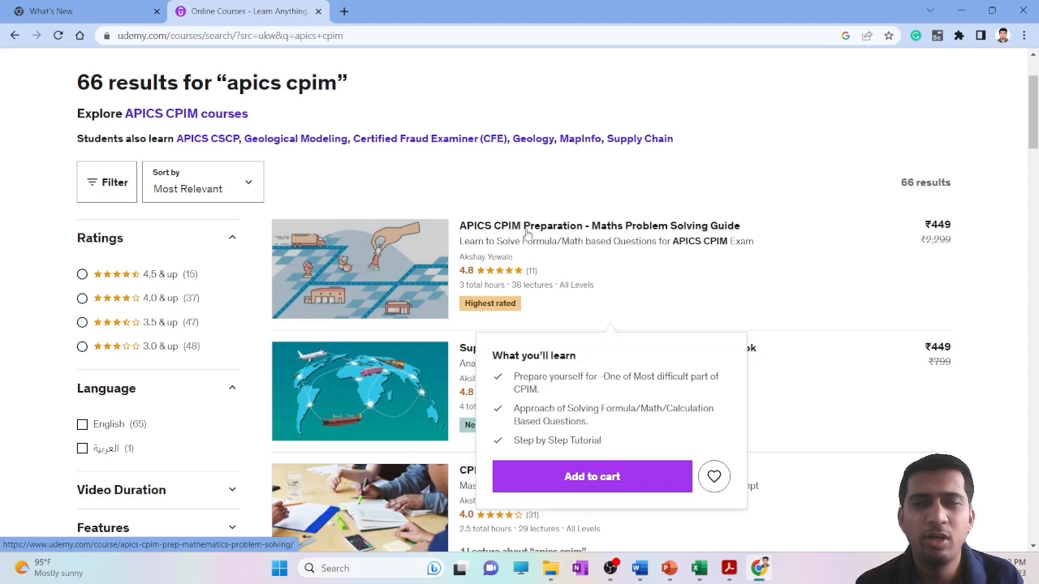
mouse_move(797, 222)
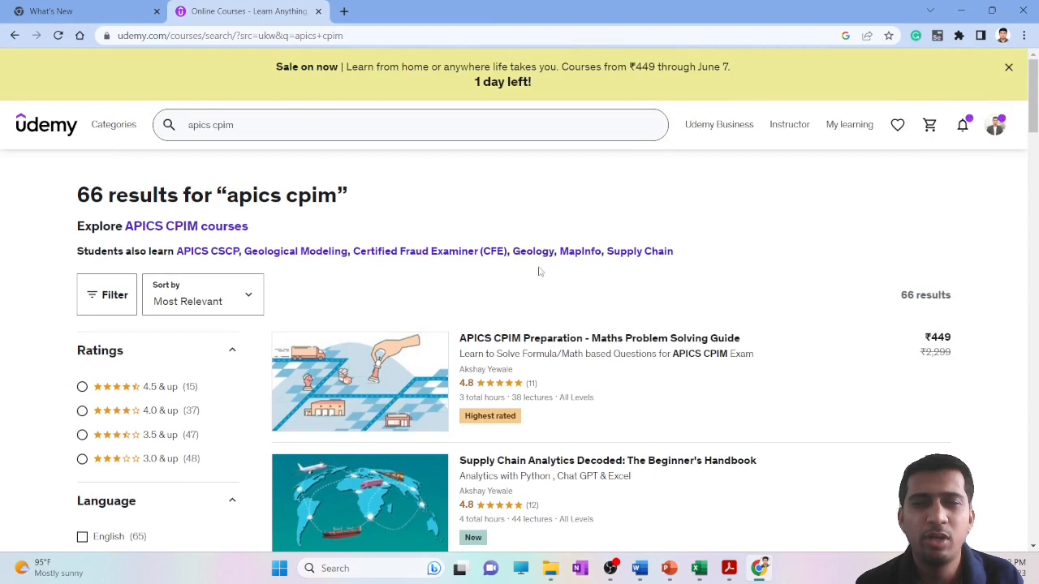
mouse_move(595, 337)
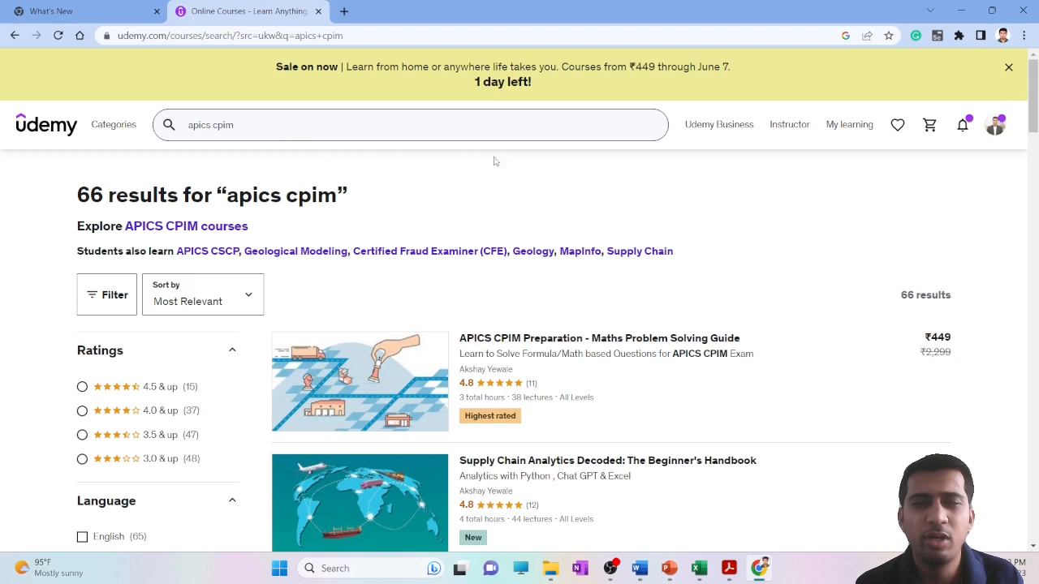
mouse_move(527, 355)
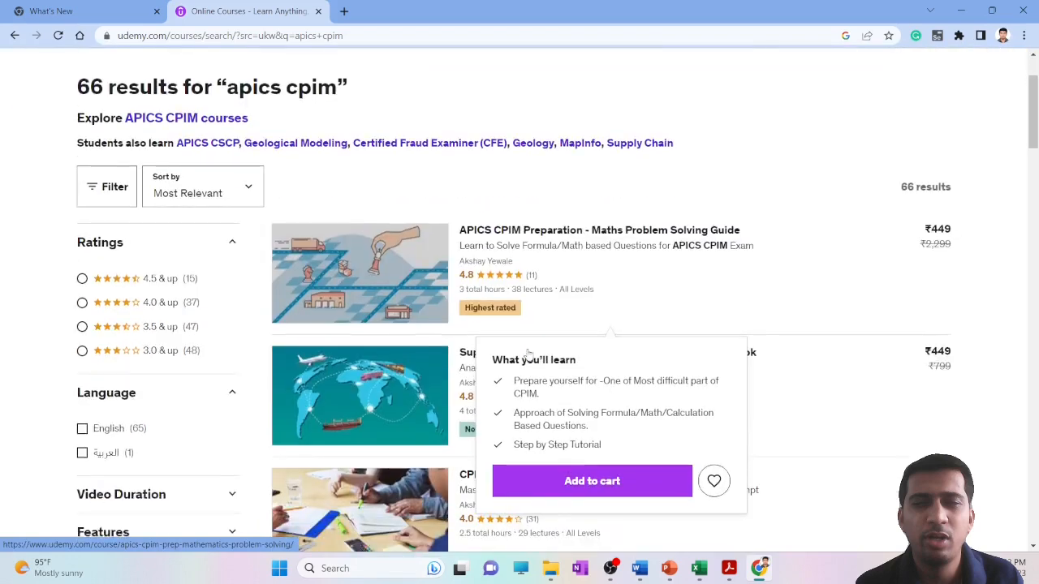
- Enter the APICS CPIM Preparation course player and dismiss the Schedule time to learn prompt
scroll("down", 3)
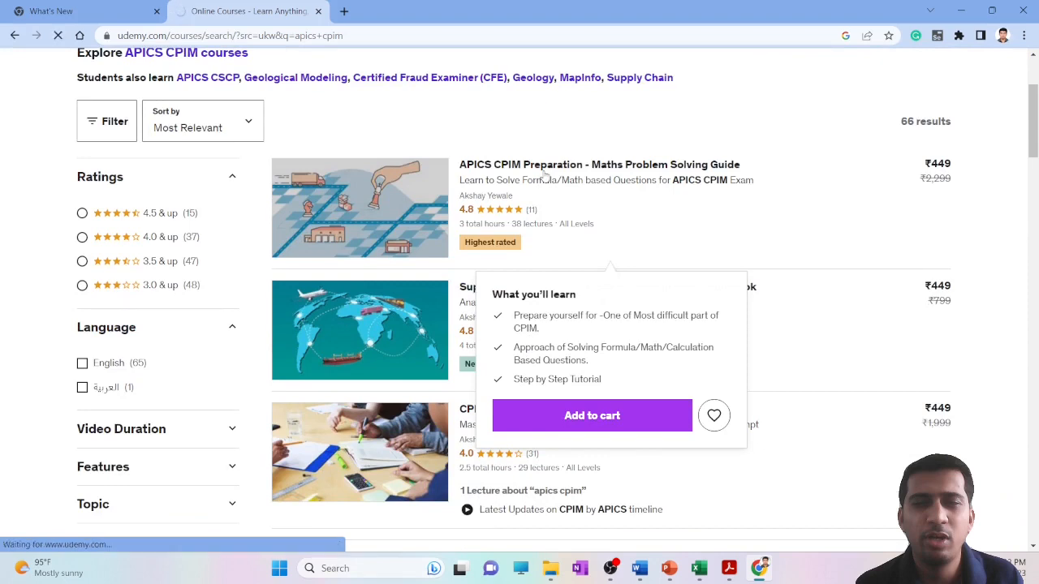
left_click(599, 164)
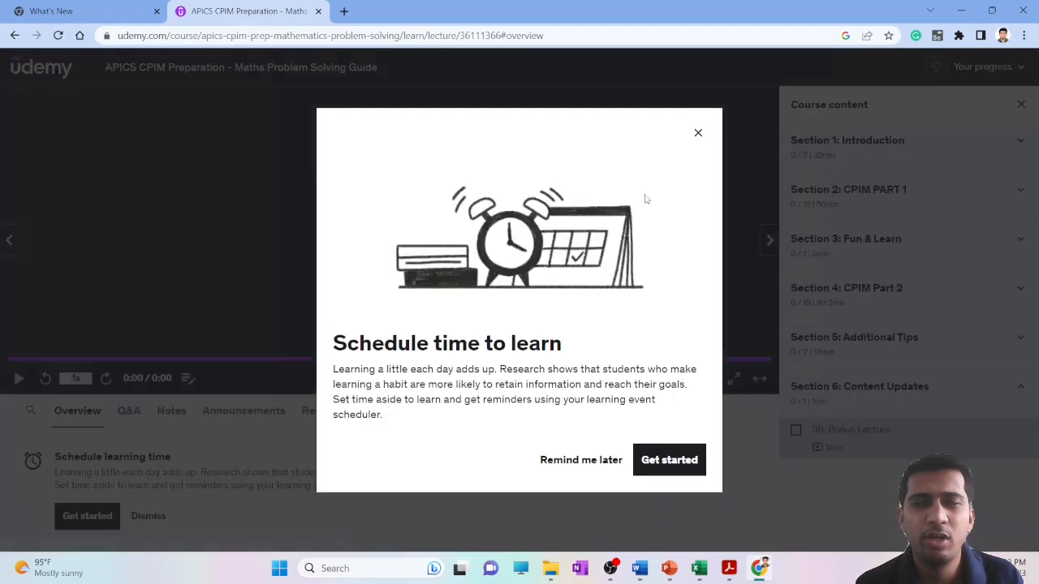
left_click(697, 132)
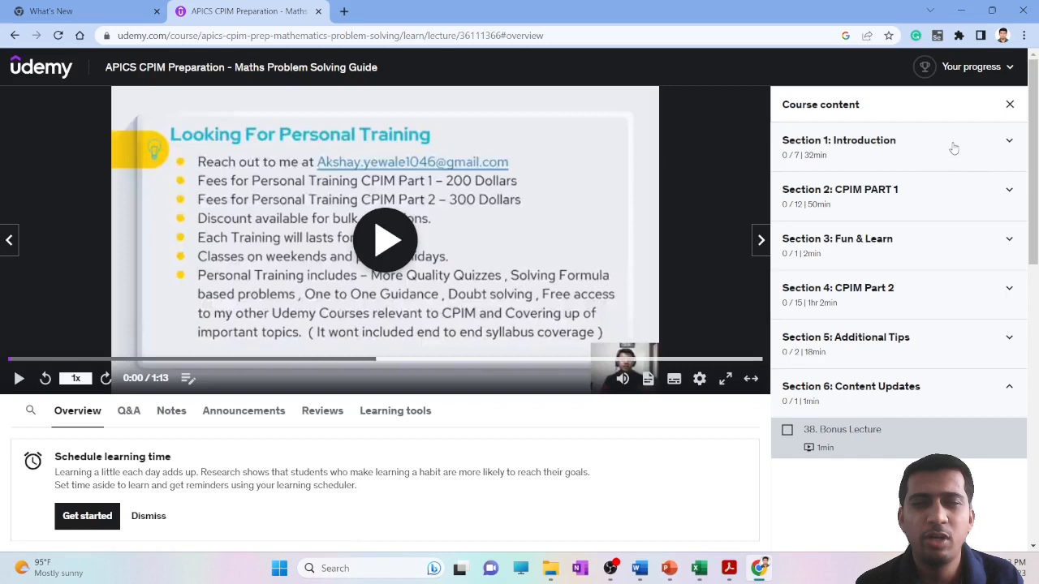
- Expand the Introduction section's lessons and browse down through the course content list
left_click(838, 146)
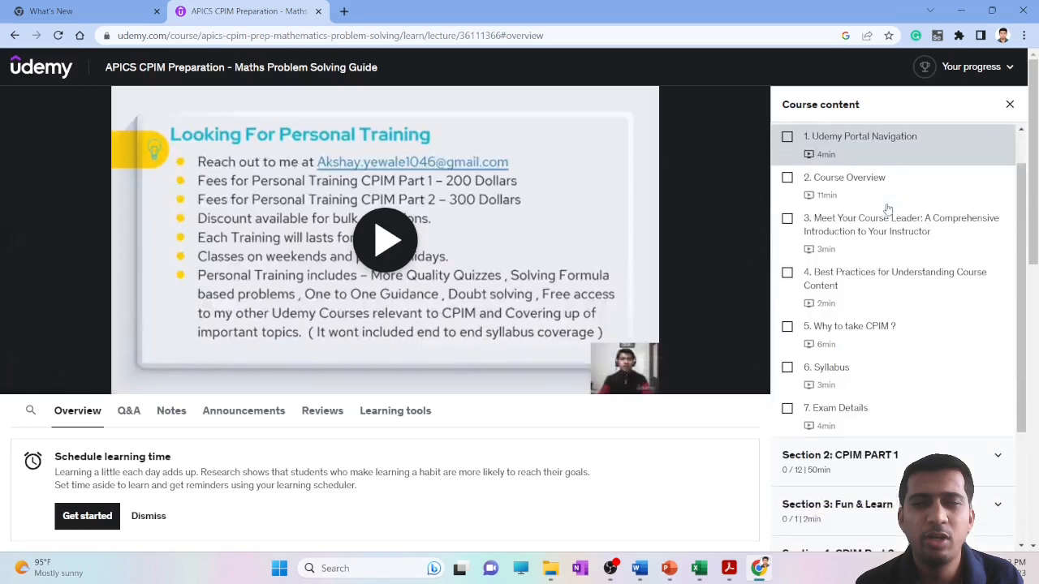
scroll("down", 3)
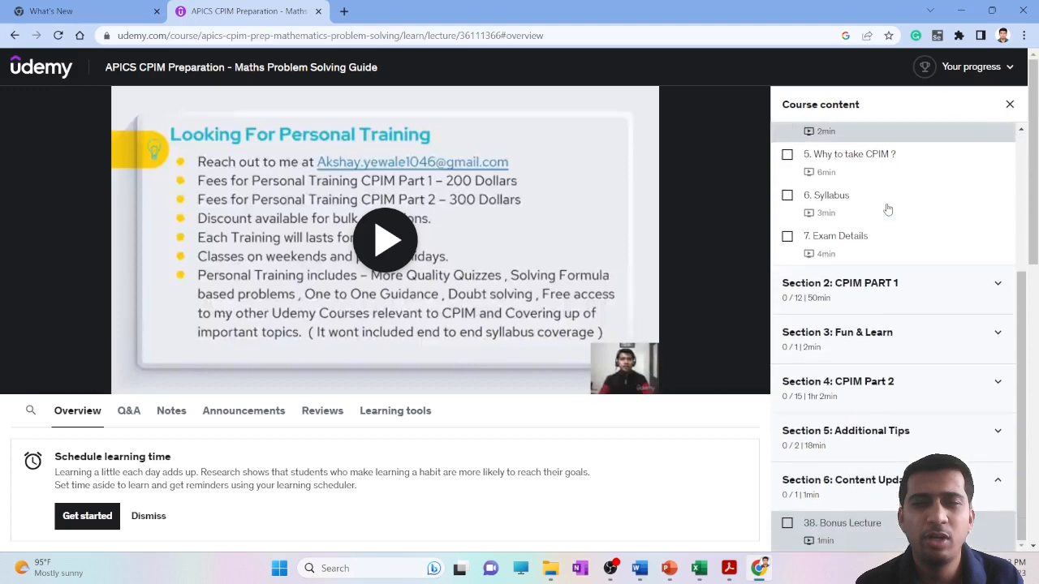
scroll("down", 3)
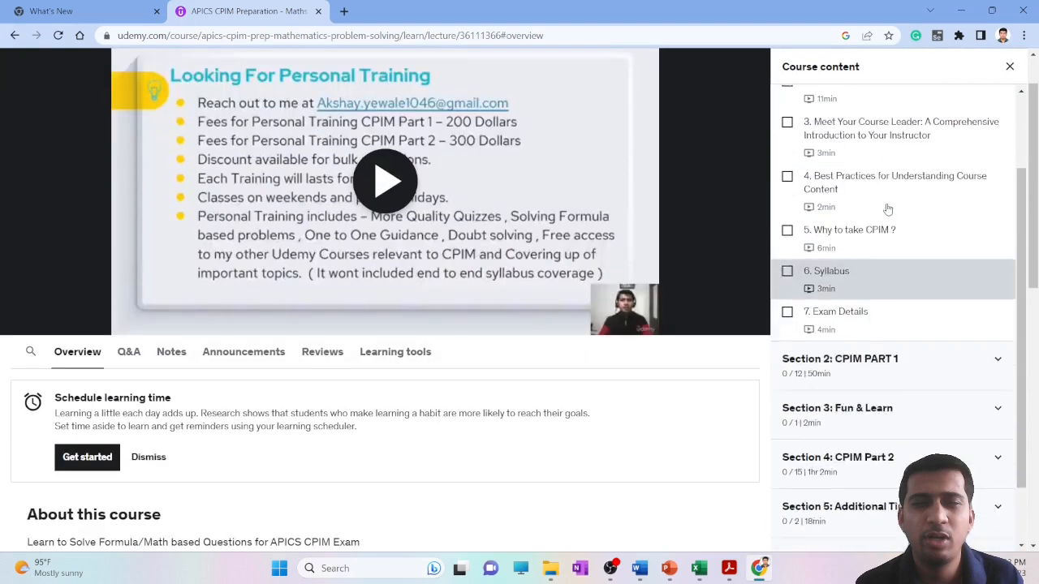
scroll("down", 3)
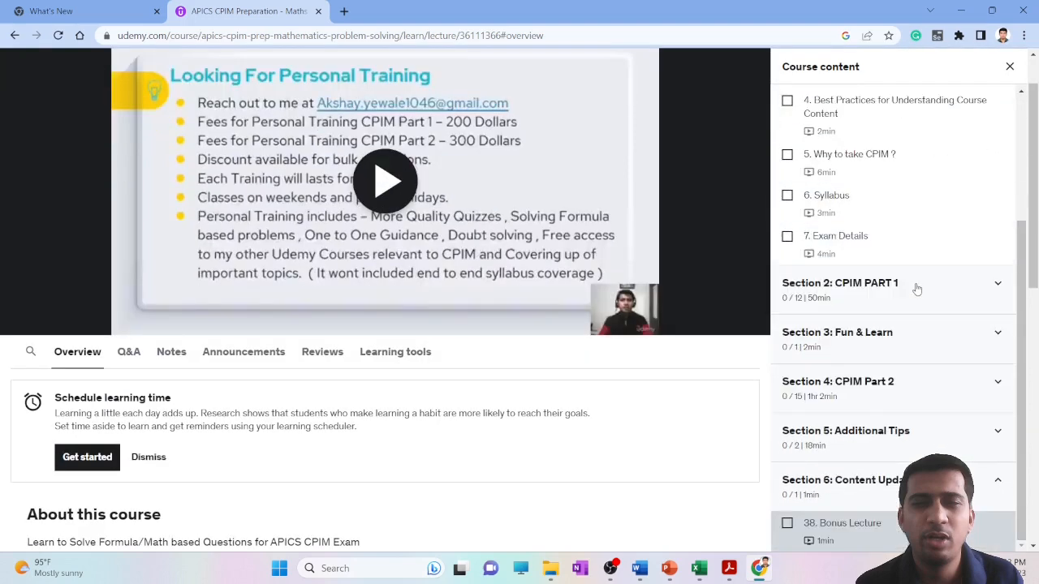
scroll("down", 3)
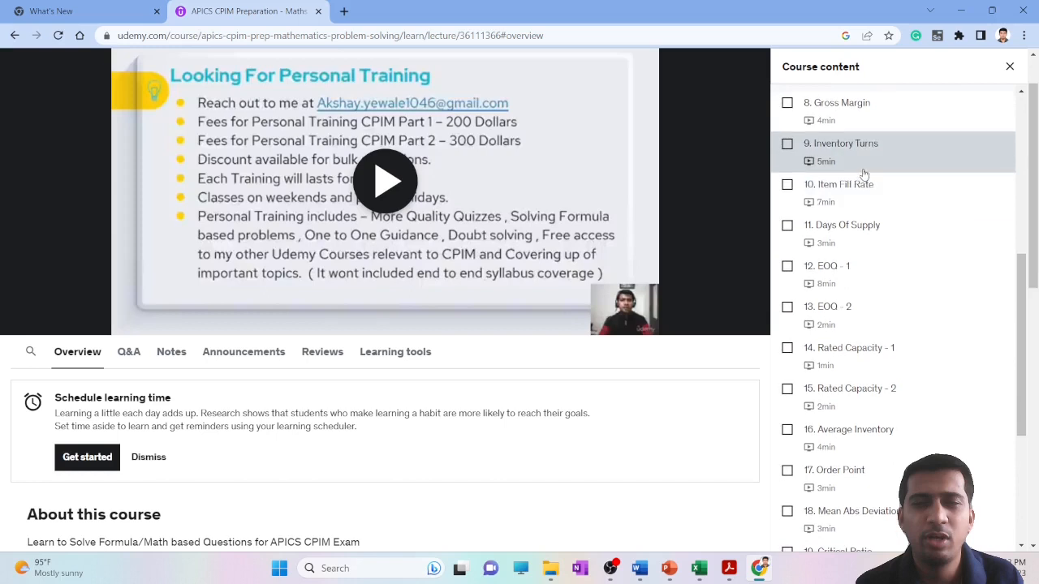
mouse_move(896, 111)
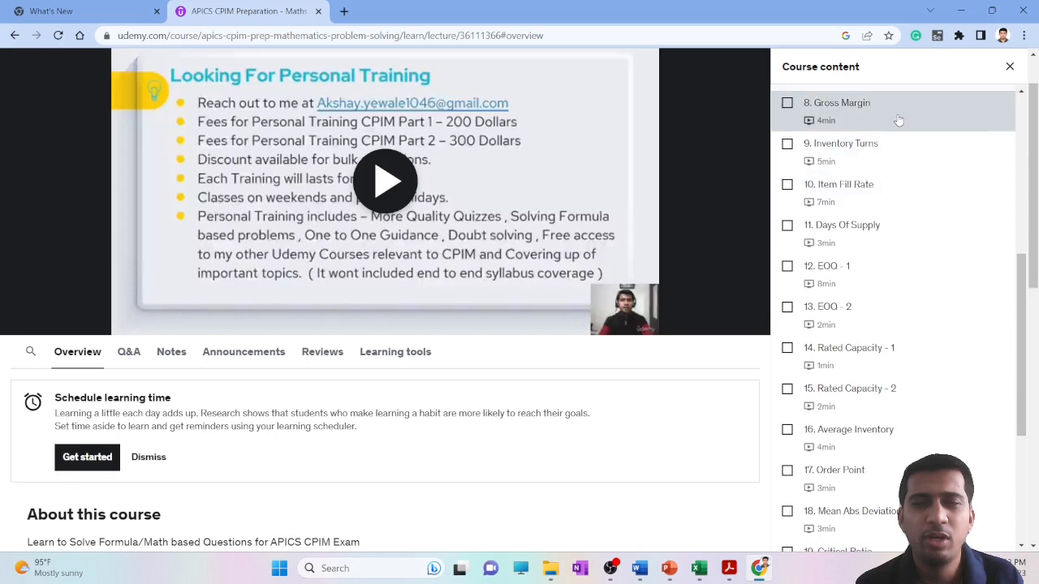
mouse_move(890, 152)
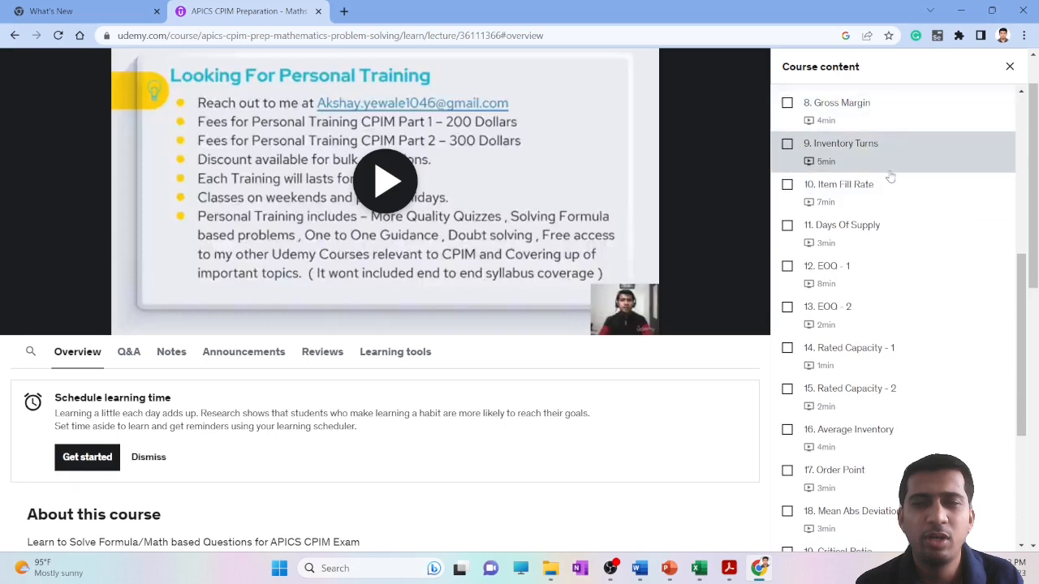
mouse_move(879, 112)
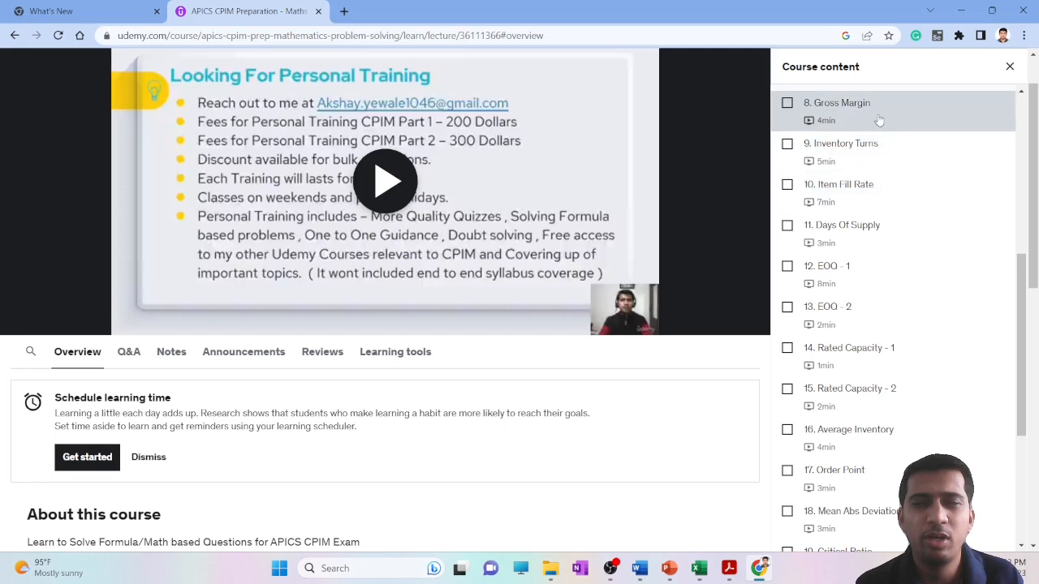
mouse_move(870, 152)
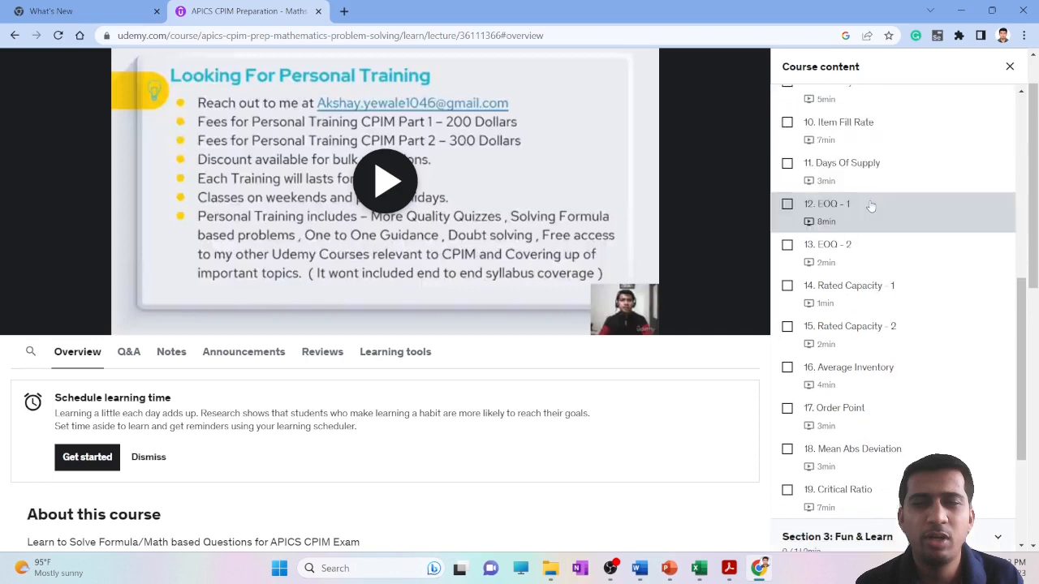
mouse_move(867, 222)
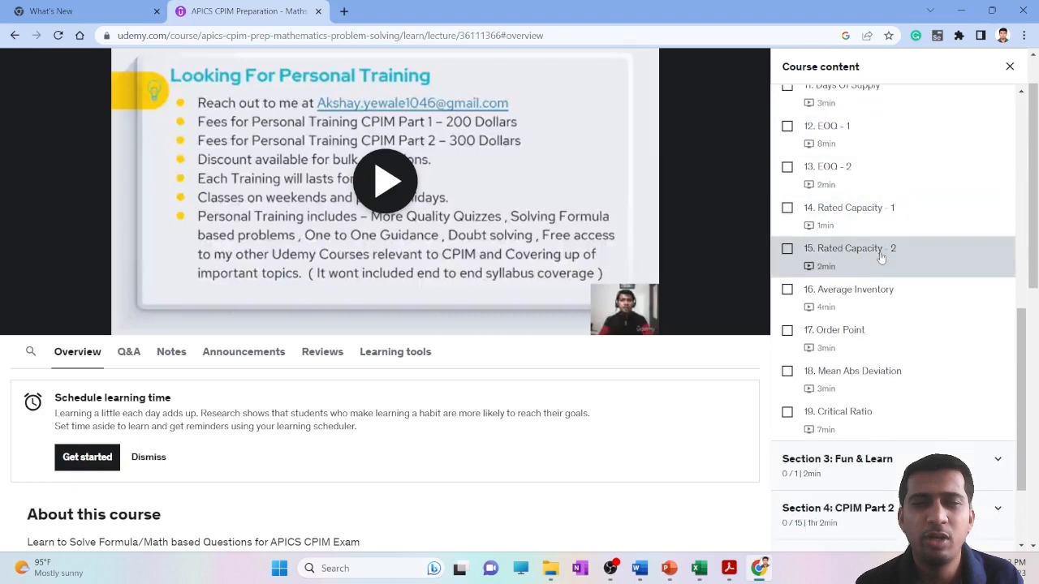
mouse_move(855, 175)
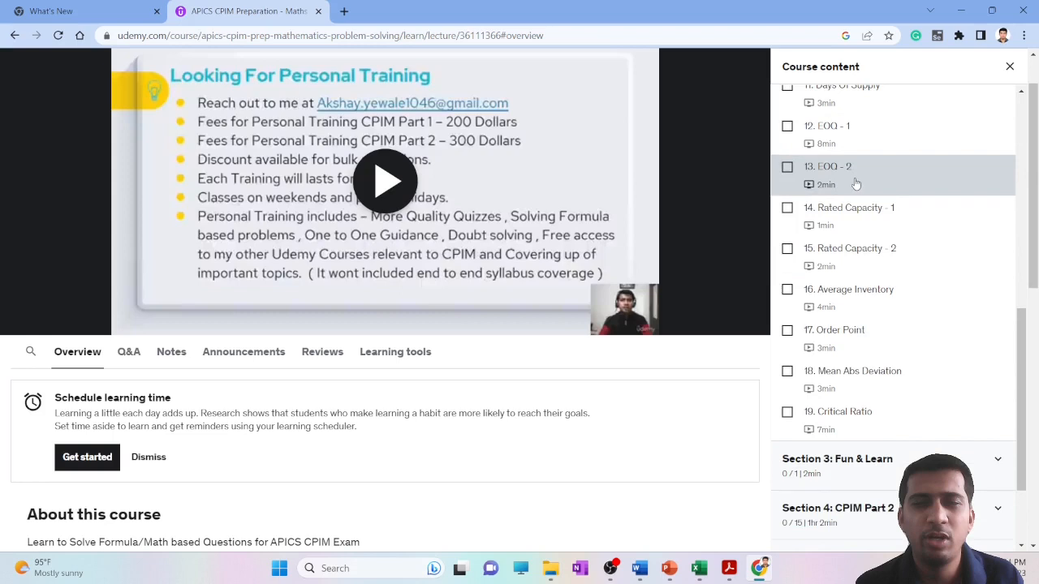
- Load lecture 13, EOQ - 2, play it and jump ahead in its video
left_click(836, 166)
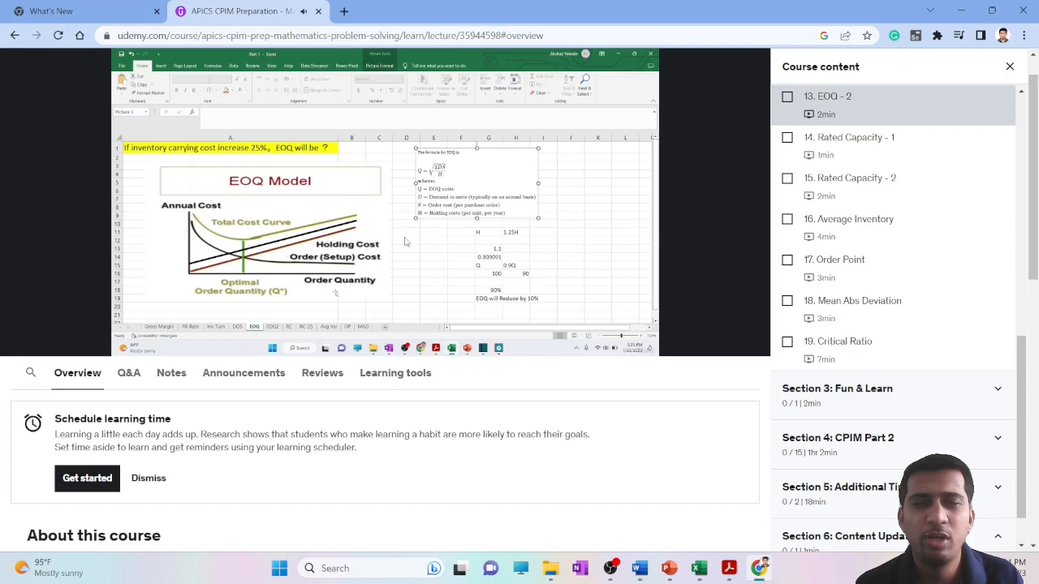
mouse_move(361, 252)
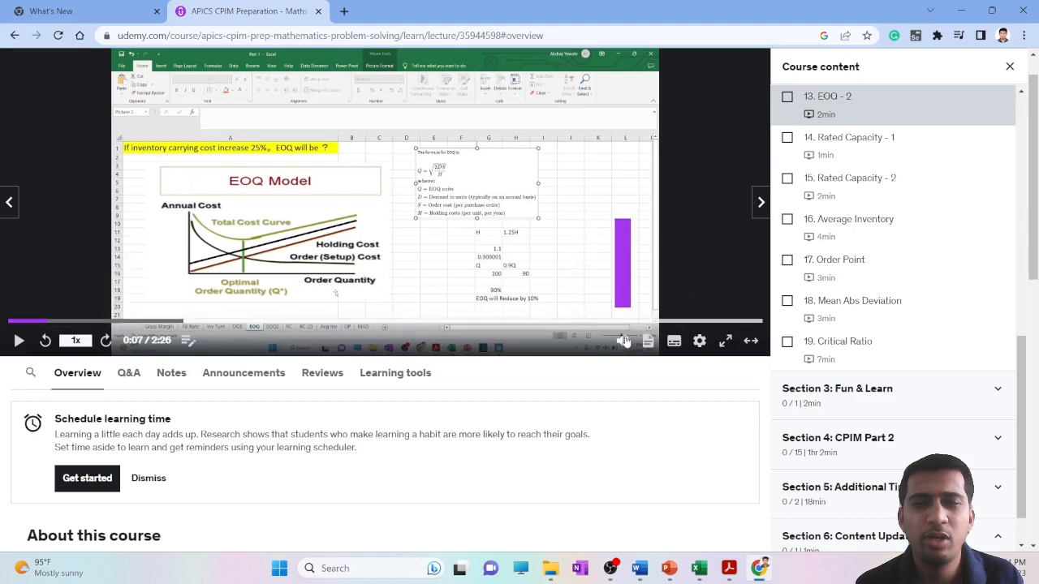
left_click(20, 340)
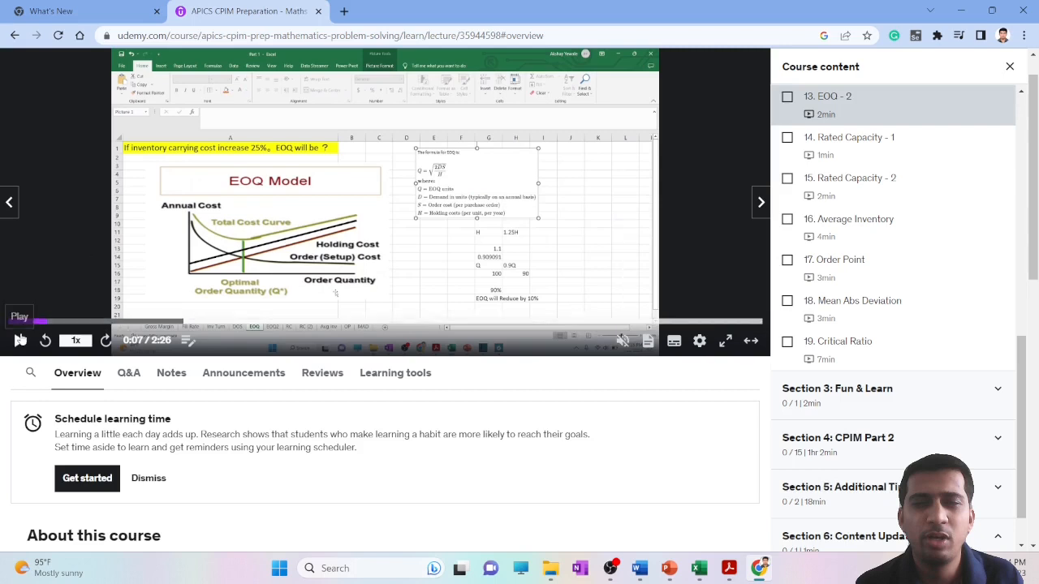
left_click(20, 340)
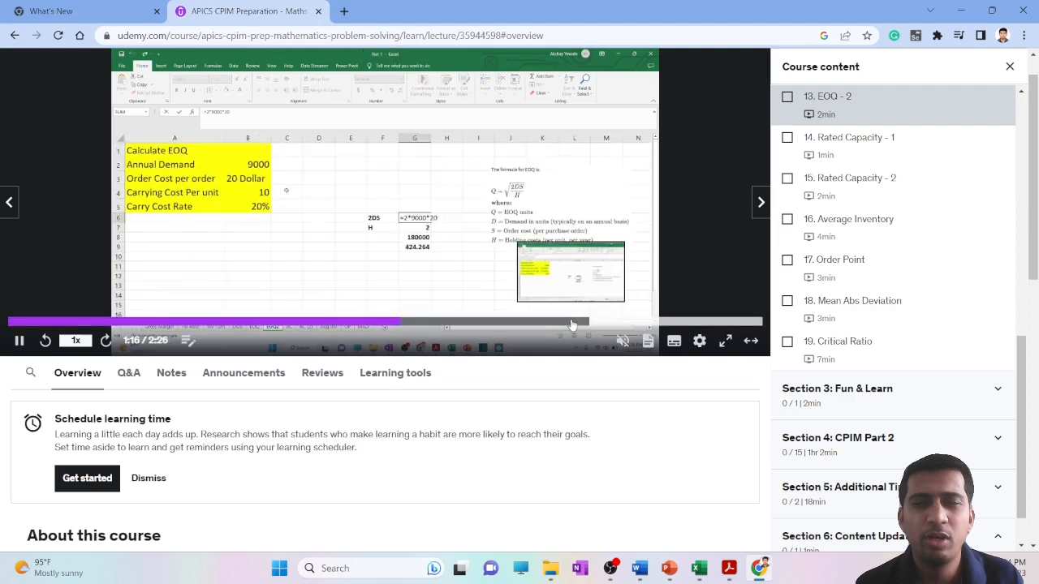
left_click_drag(572, 322, 96, 323)
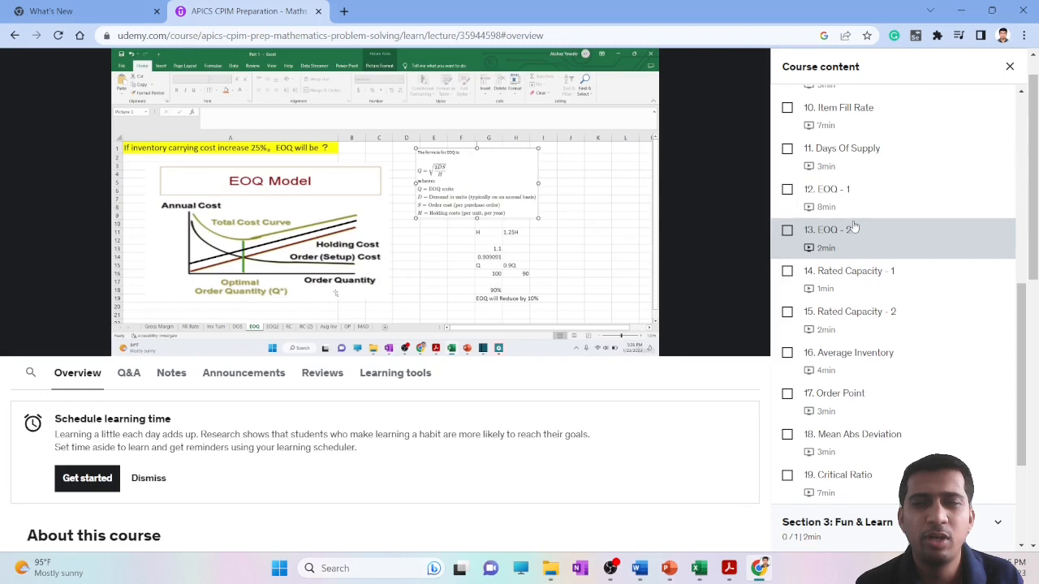
- Scroll the course content down to Section 4: CPIM Part 2, Master Production Schedule through MAD
scroll("down", 3)
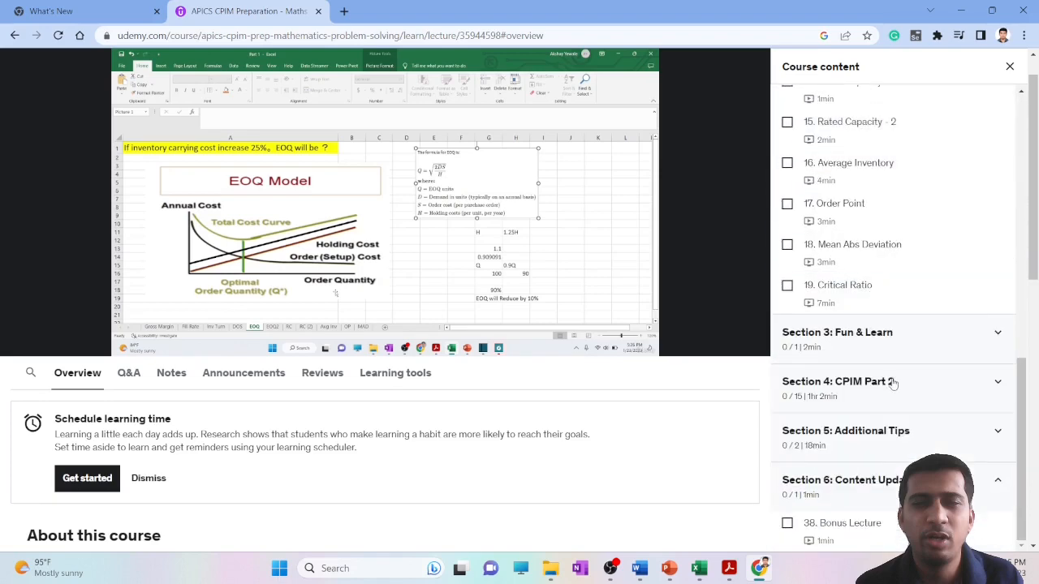
scroll("down", 3)
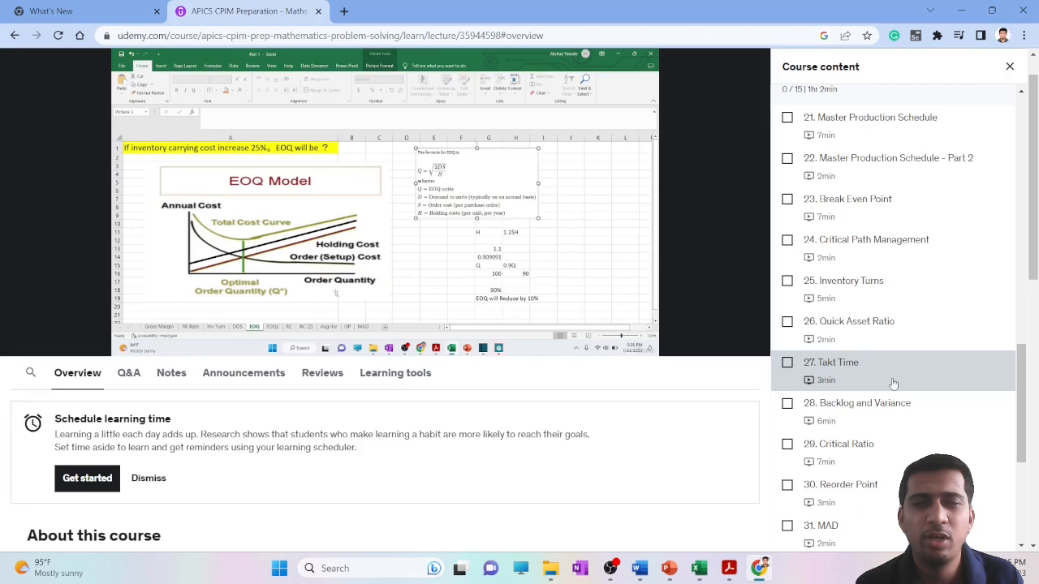
scroll("down", 3)
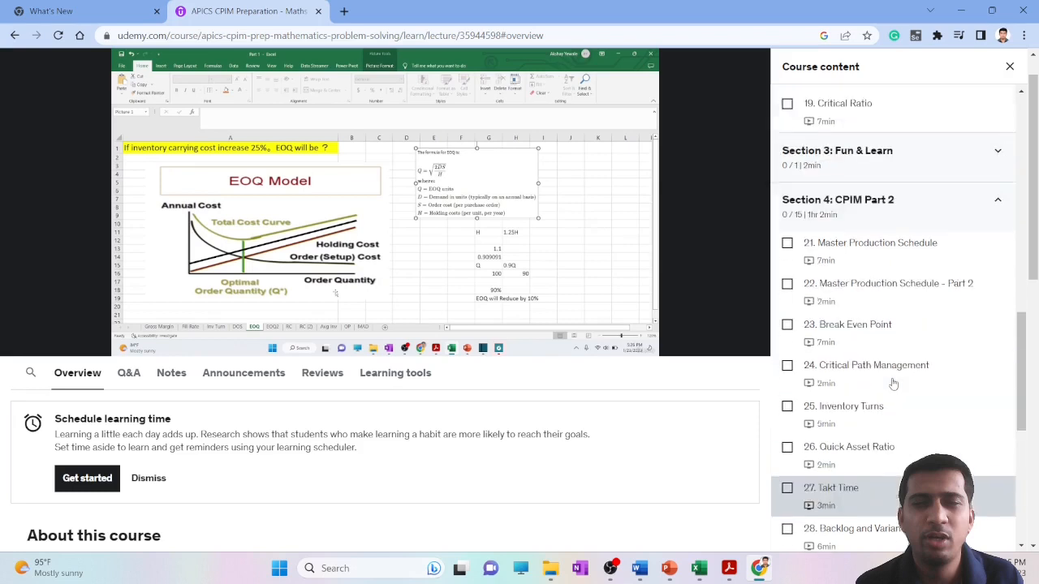
scroll("down", 3)
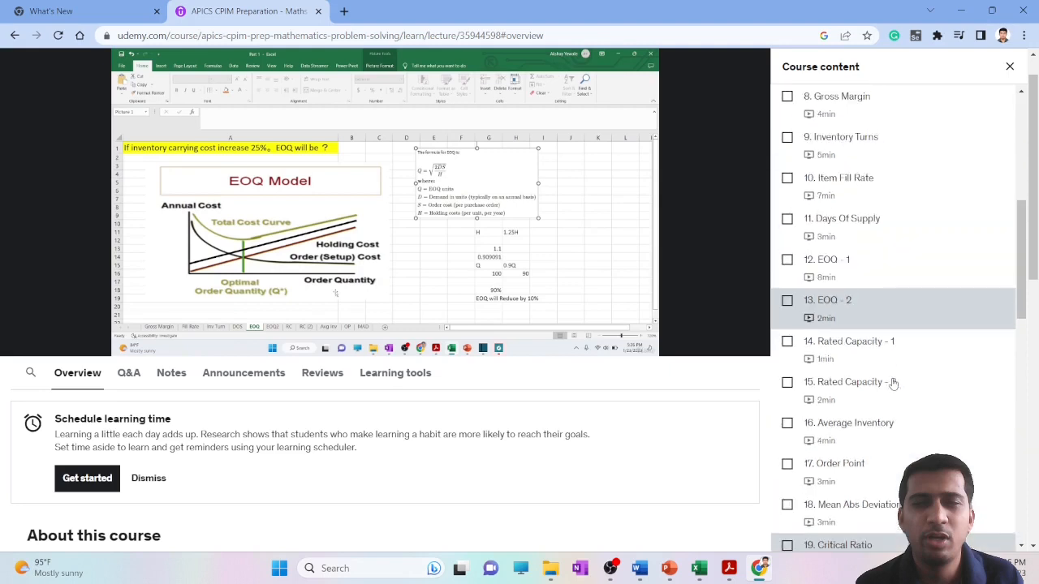
scroll("down", 3)
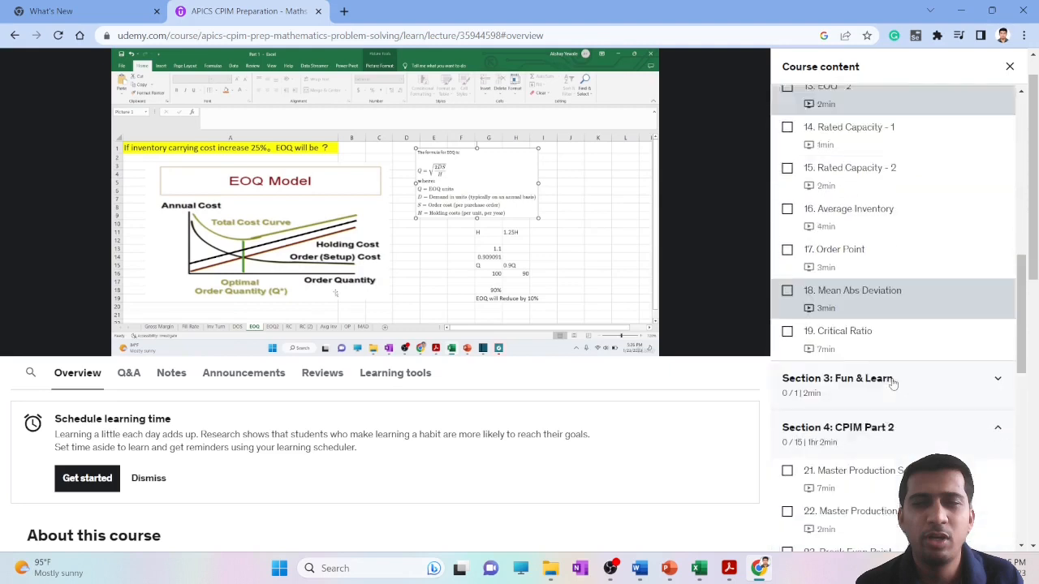
scroll("down", 3)
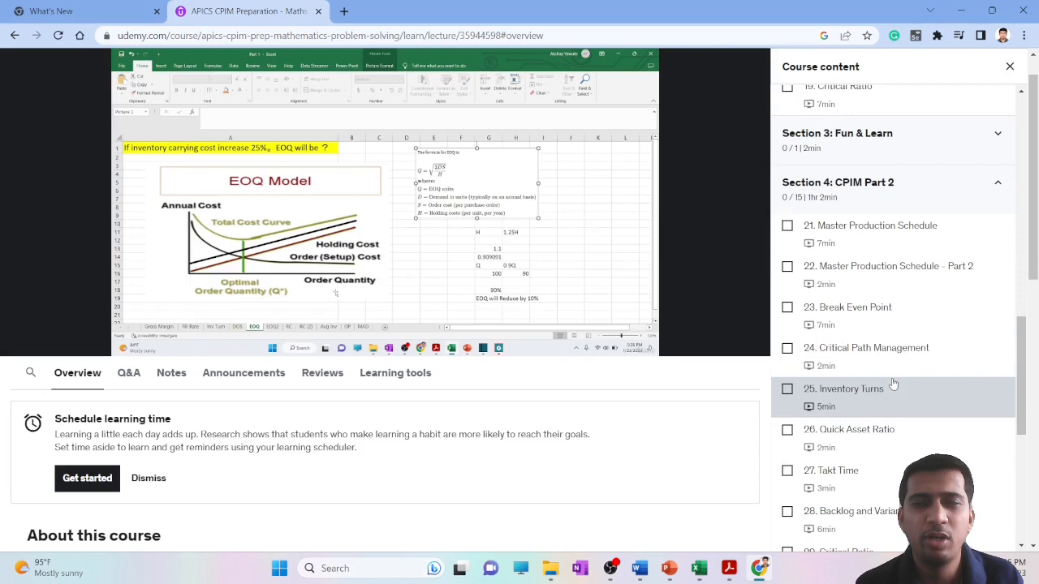
scroll("down", 3)
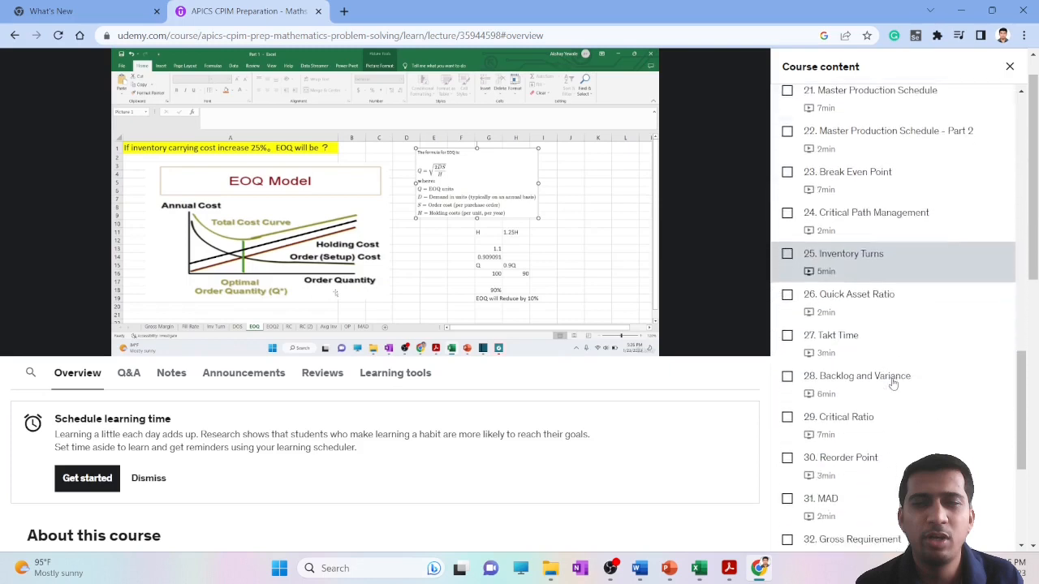
scroll("down", 3)
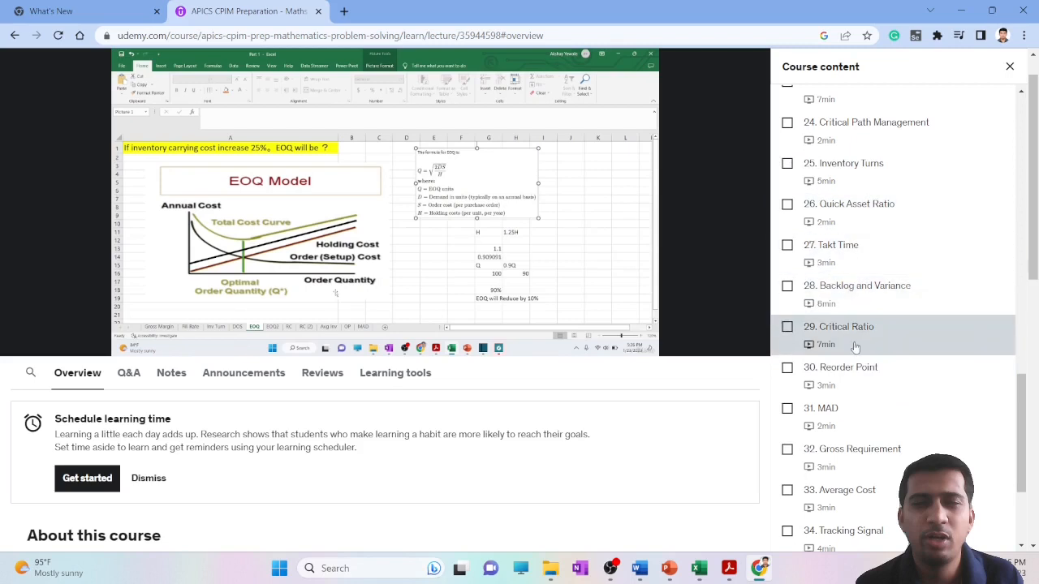
scroll("down", 3)
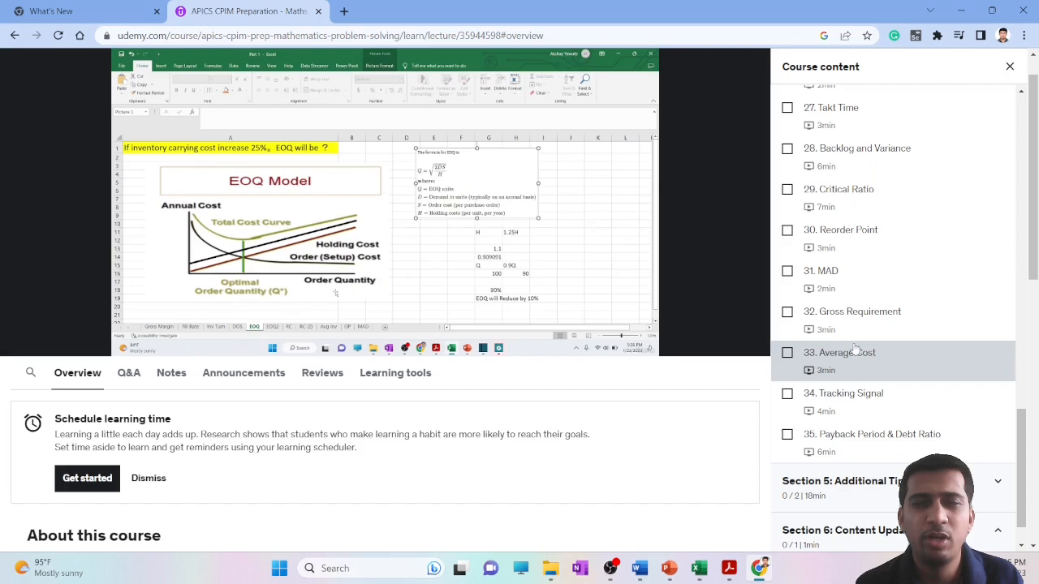
mouse_move(850, 156)
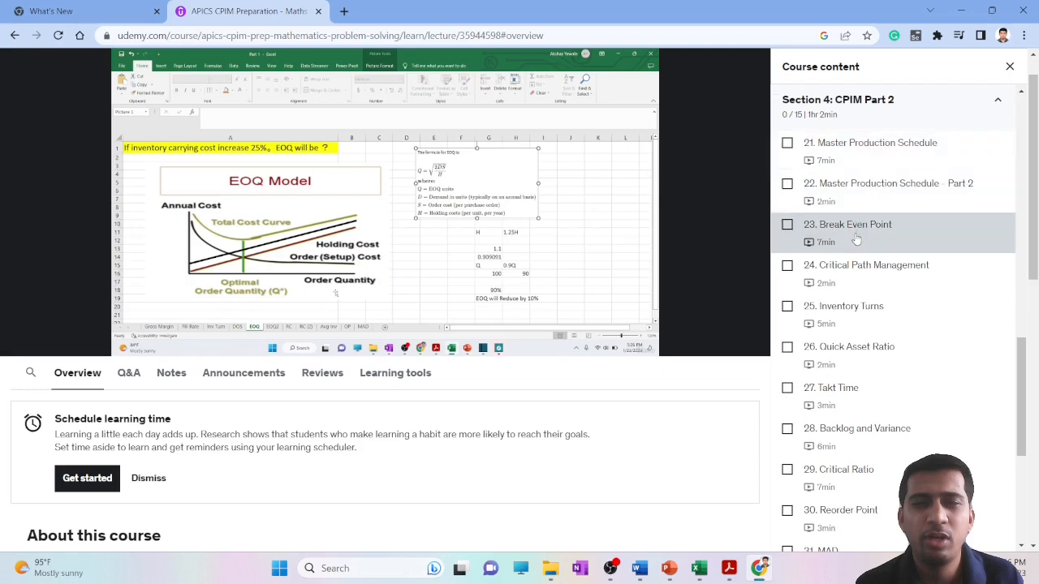
mouse_move(856, 237)
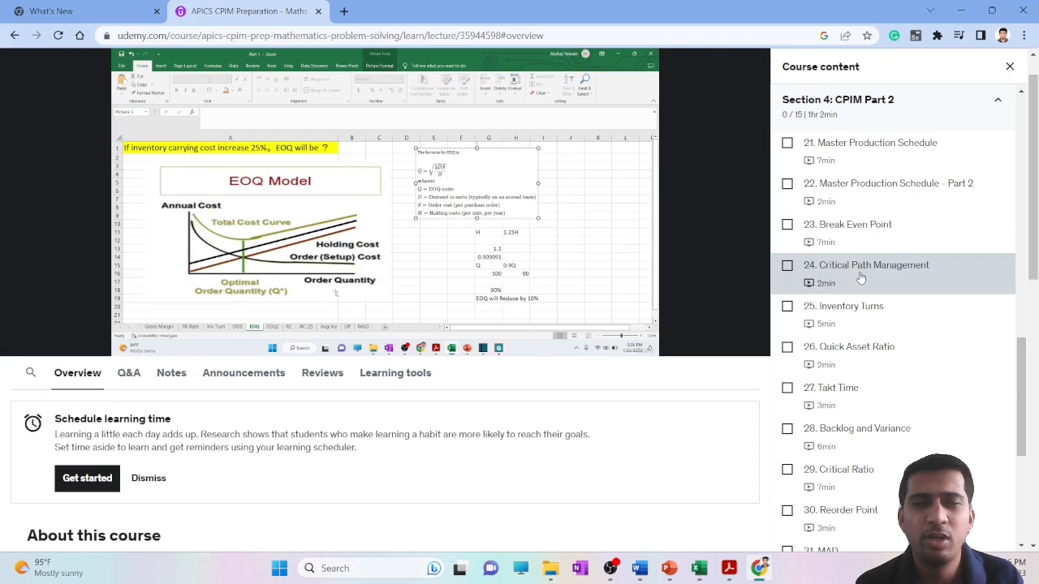
mouse_move(893, 278)
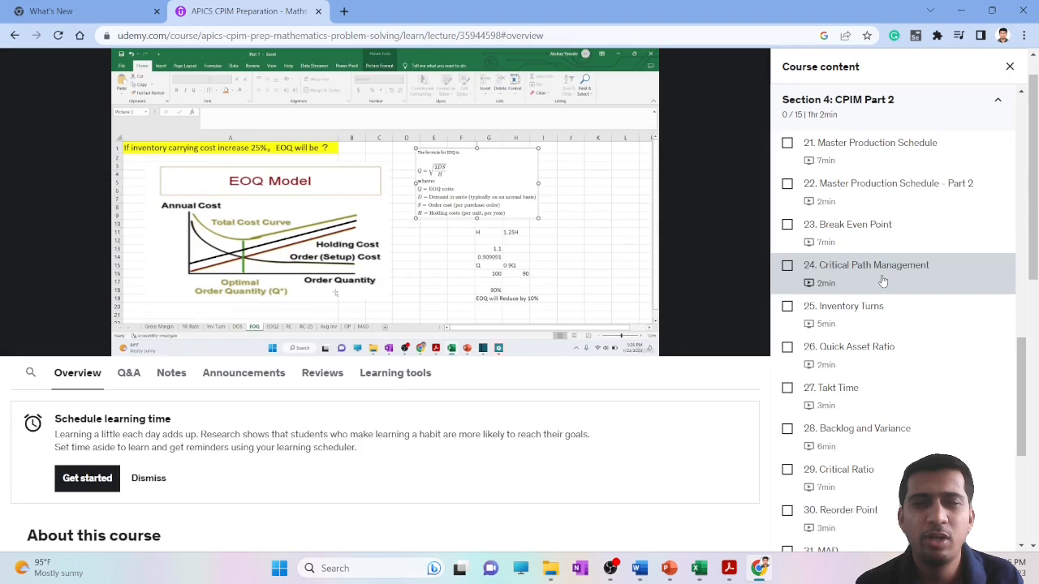
- Scroll the course content down to Section 4's end at Payback Period & Debt Ratio
scroll("down", 3)
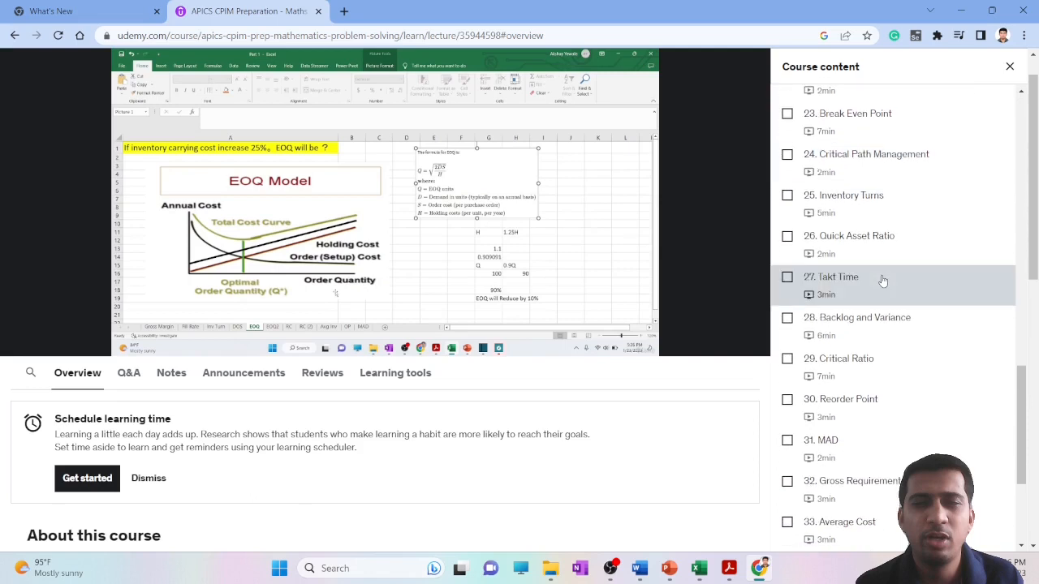
scroll("down", 3)
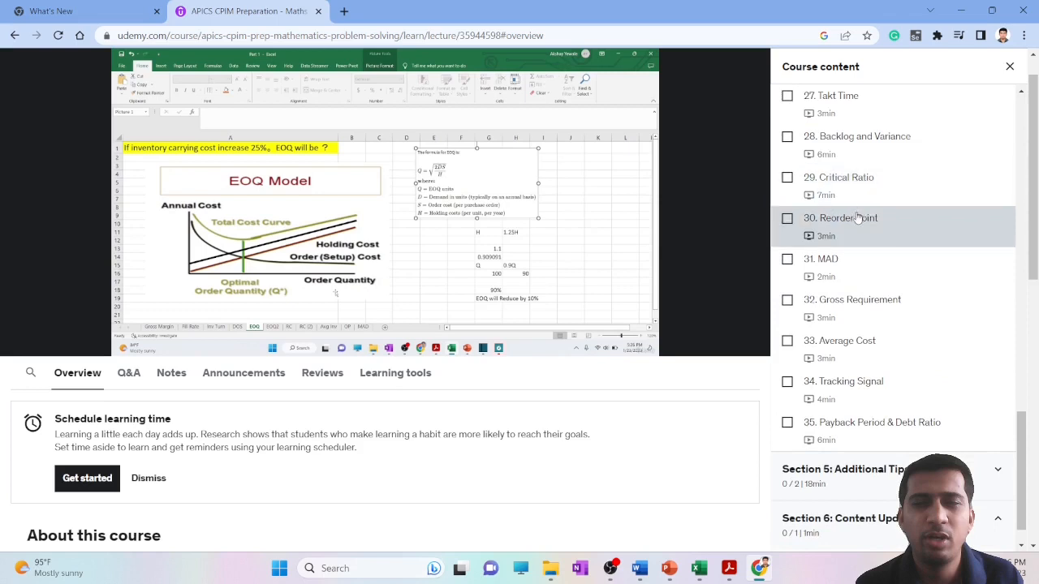
mouse_move(856, 385)
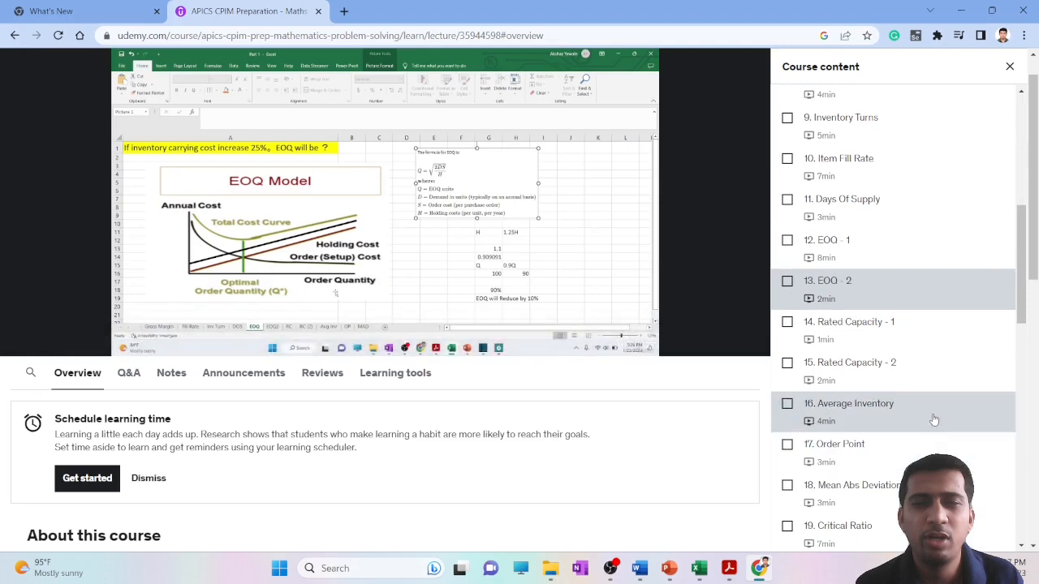
- Scroll through the full lesson list to Section 6's Additional Tips, ending at Introduction and Section 2 lessons
scroll("down", 3)
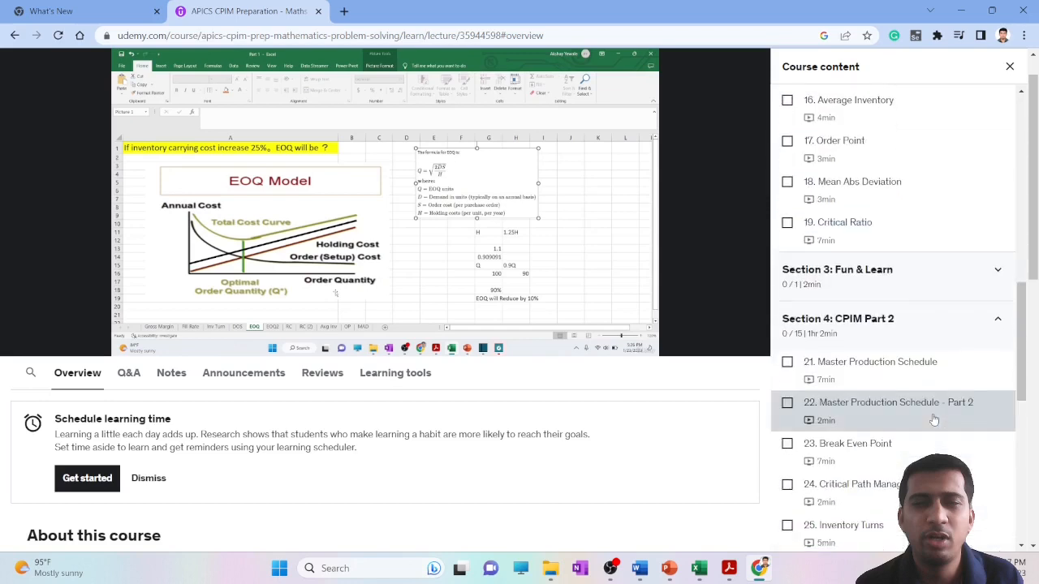
scroll("down", 3)
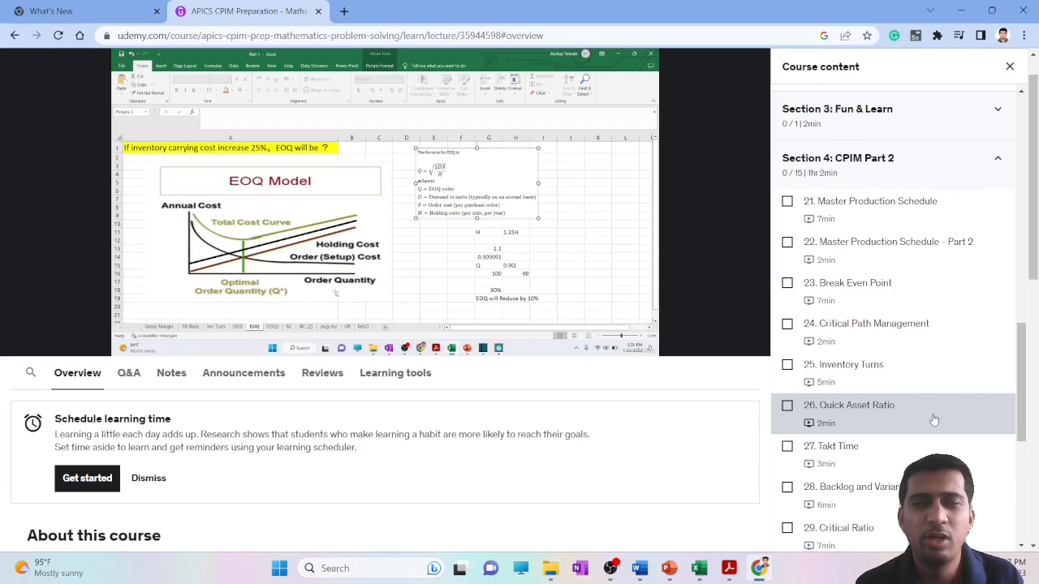
scroll("down", 3)
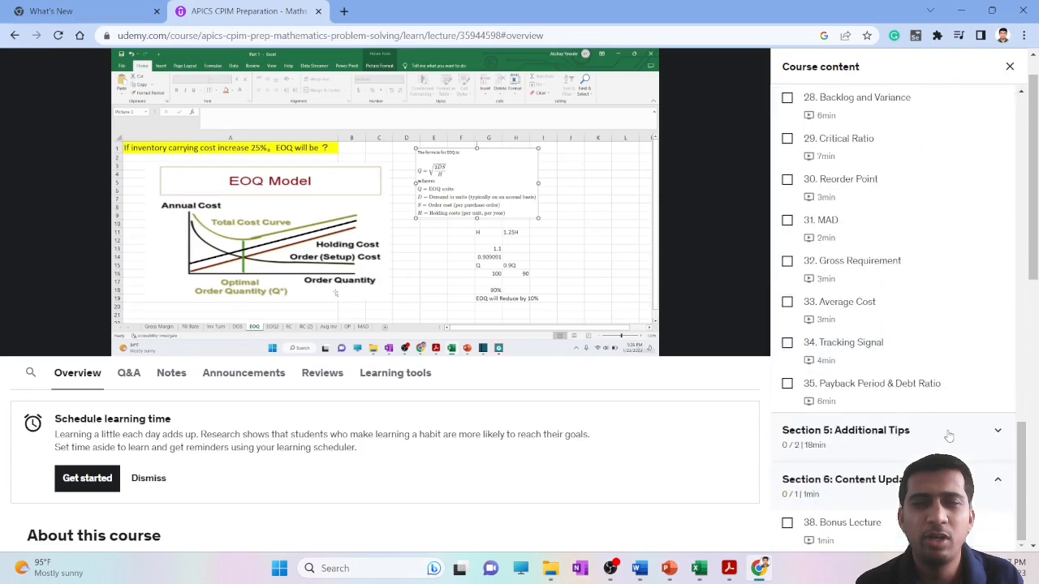
scroll("down", 3)
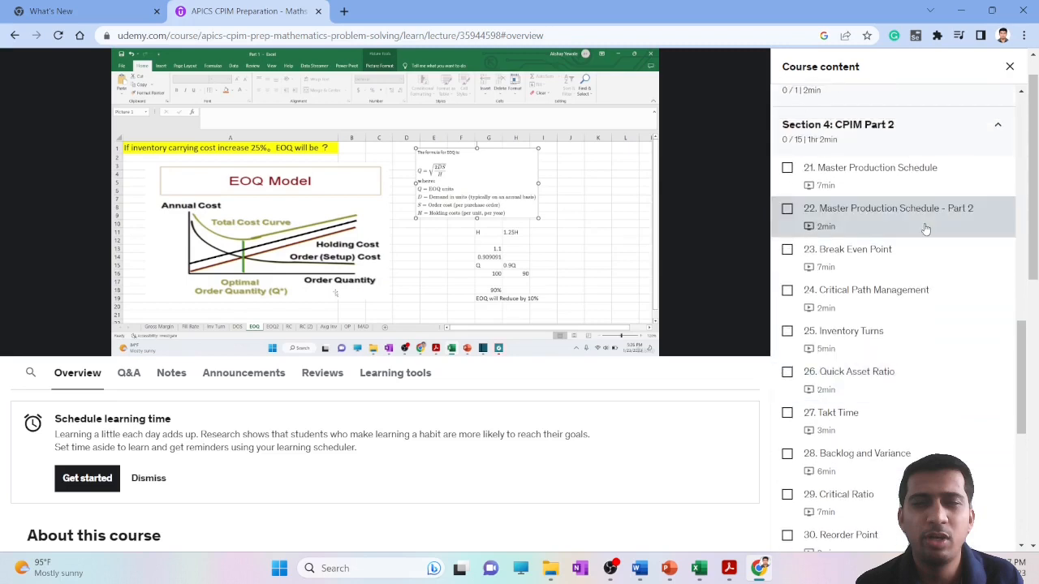
scroll("down", 3)
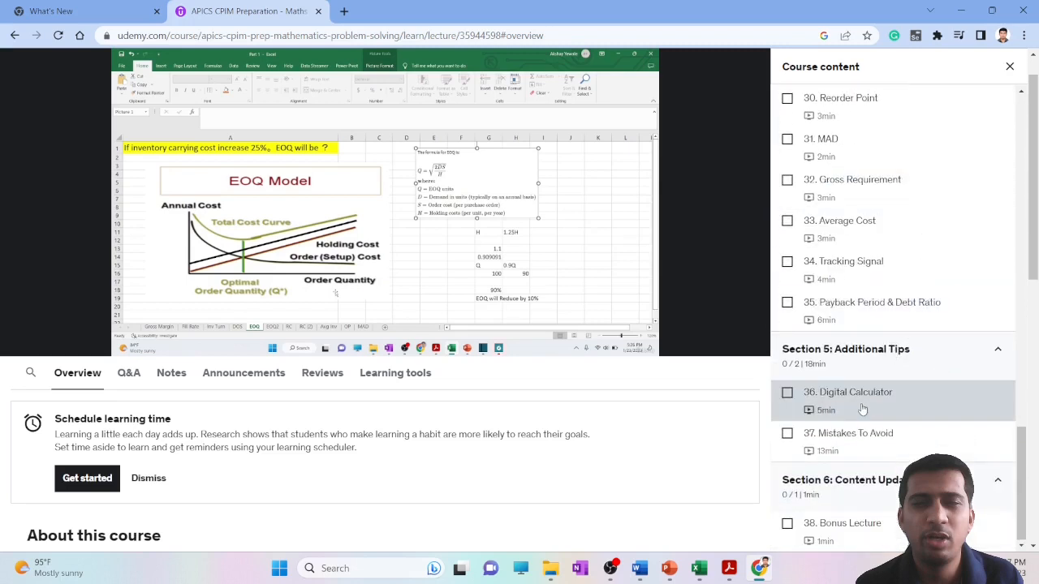
mouse_move(844, 432)
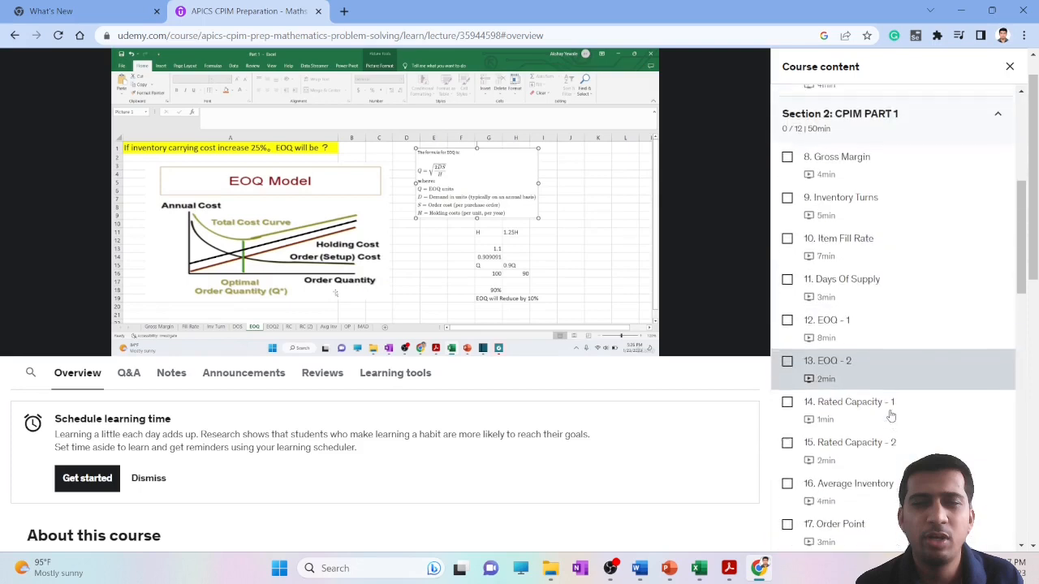
scroll("down", 3)
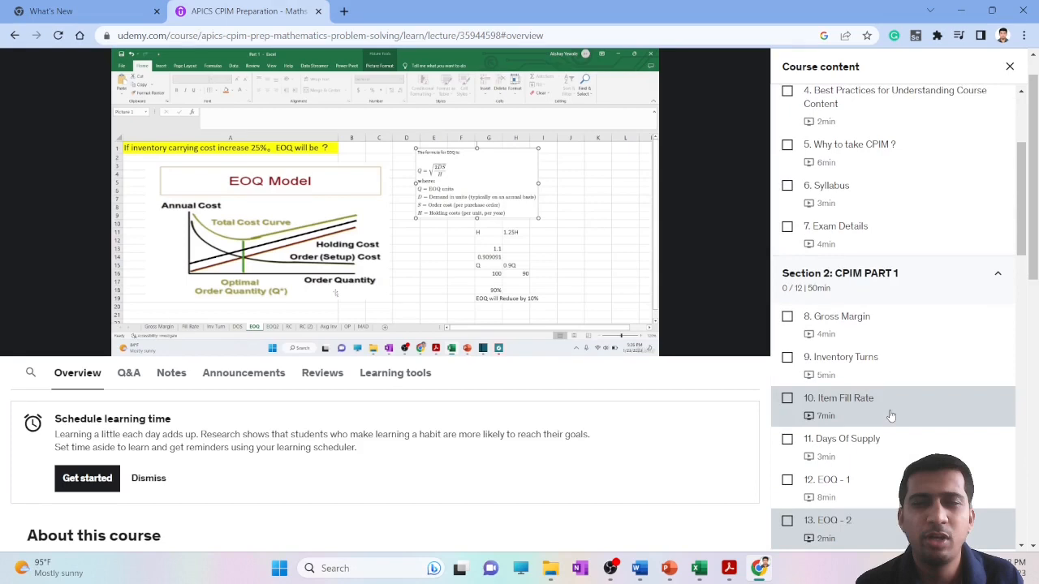
mouse_move(852, 402)
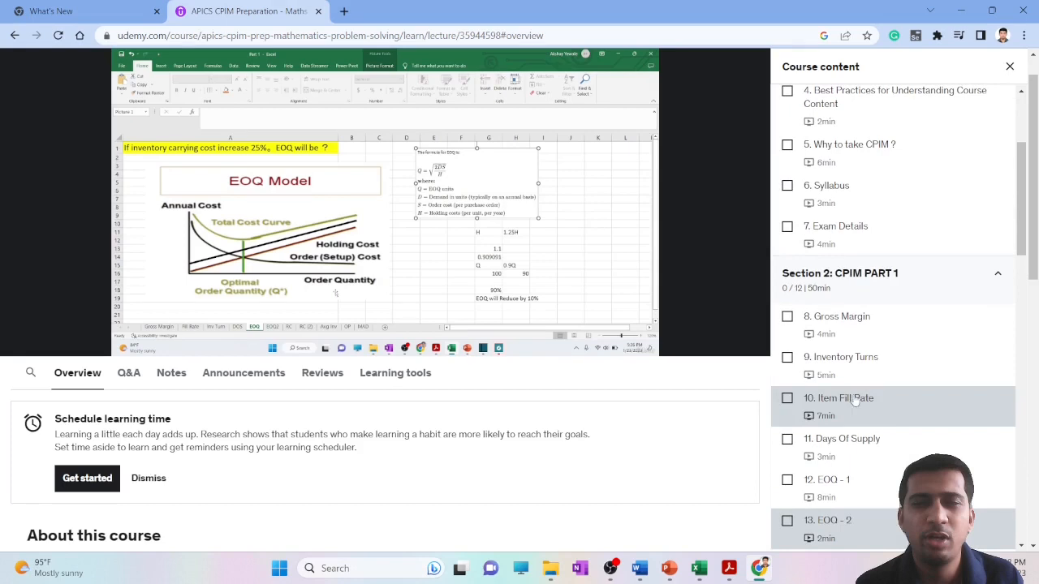